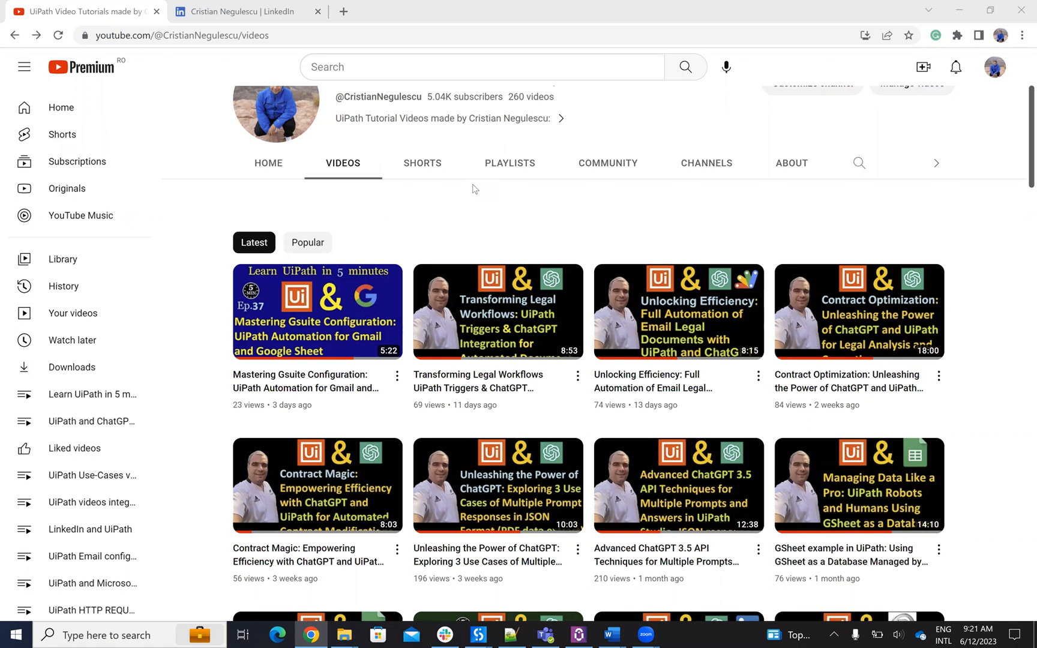
{"action": "mouse_move", "coordinate": [526, 303]}
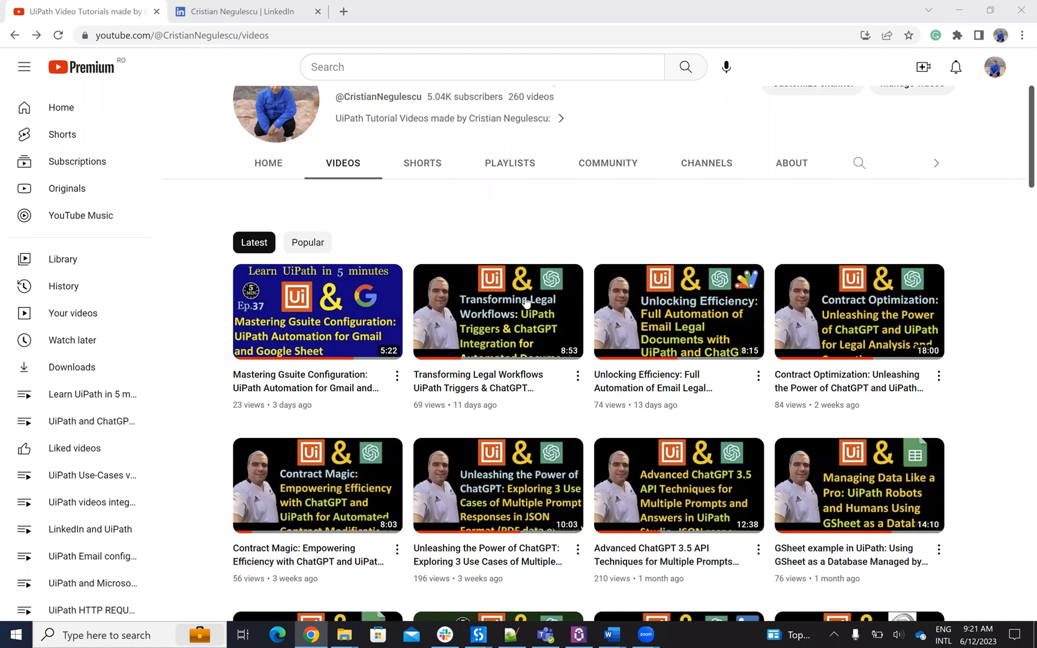
Bring up the creator's LinkedIn profile and move down to the Experience and Education sections
{"action": "scroll", "scroll_direction": "down", "scroll_amount": 3}
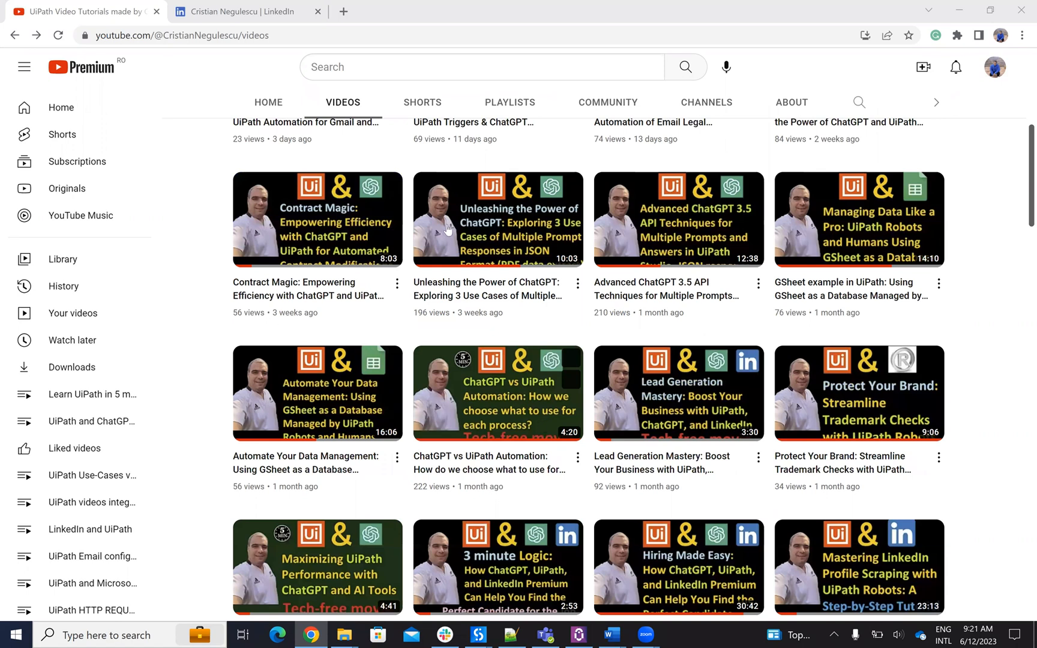
{"action": "scroll", "scroll_direction": "down", "scroll_amount": 3}
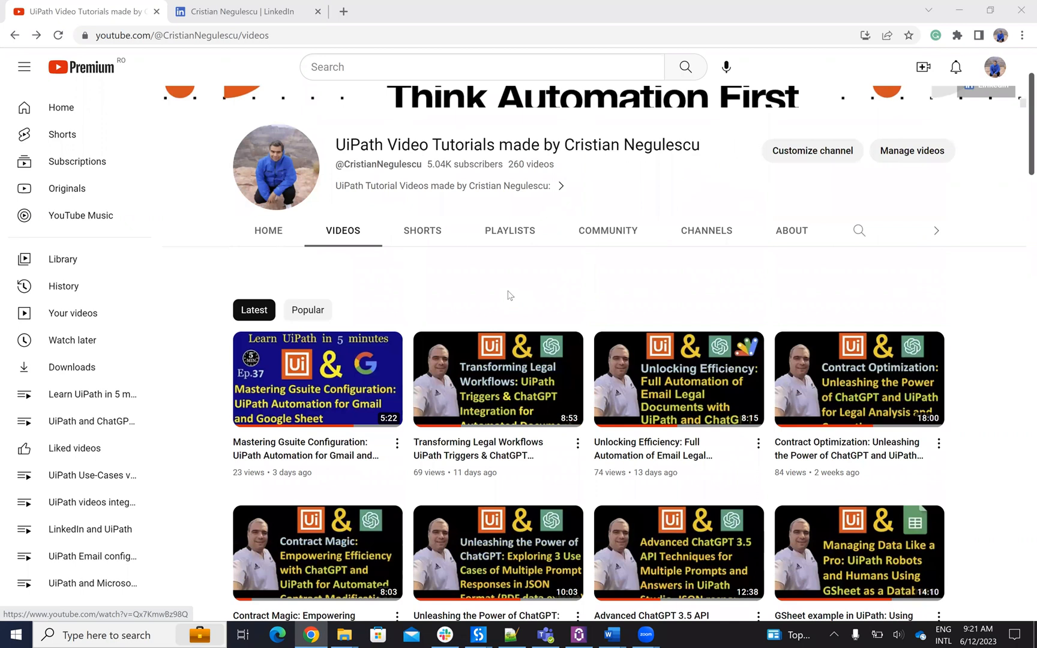
{"action": "mouse_move", "coordinate": [526, 302]}
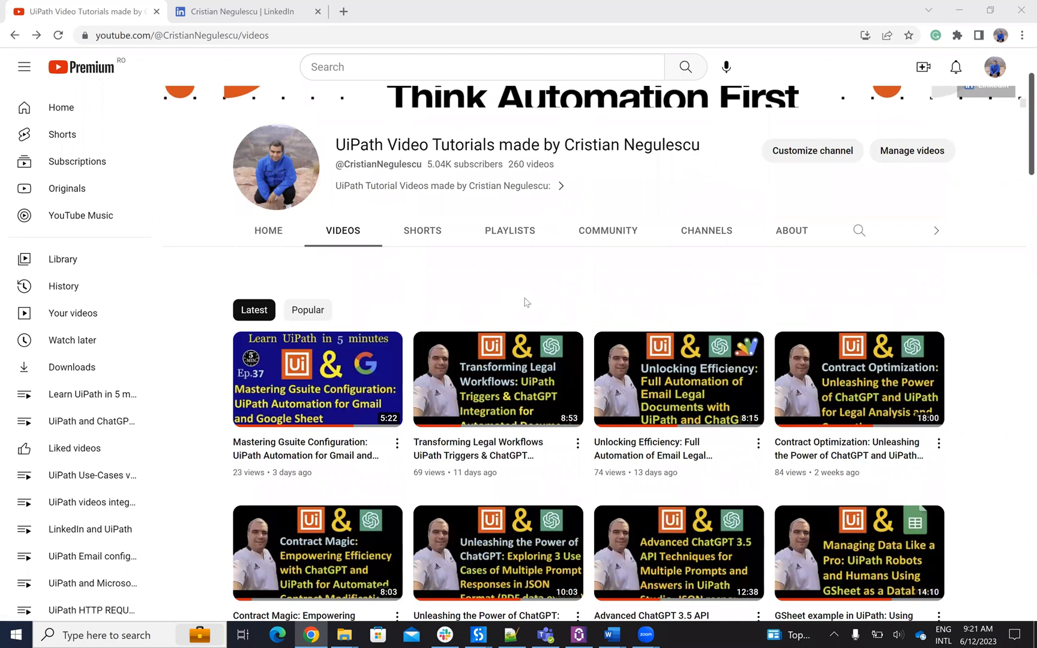
{"action": "mouse_move", "coordinate": [523, 400]}
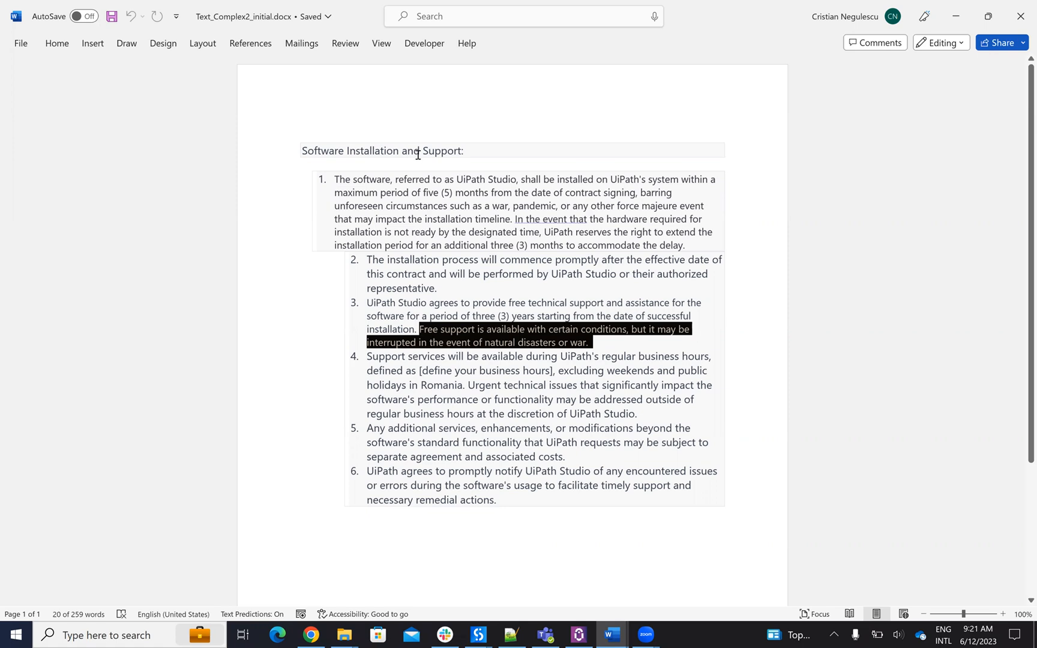
{"action": "mouse_move", "coordinate": [546, 274]}
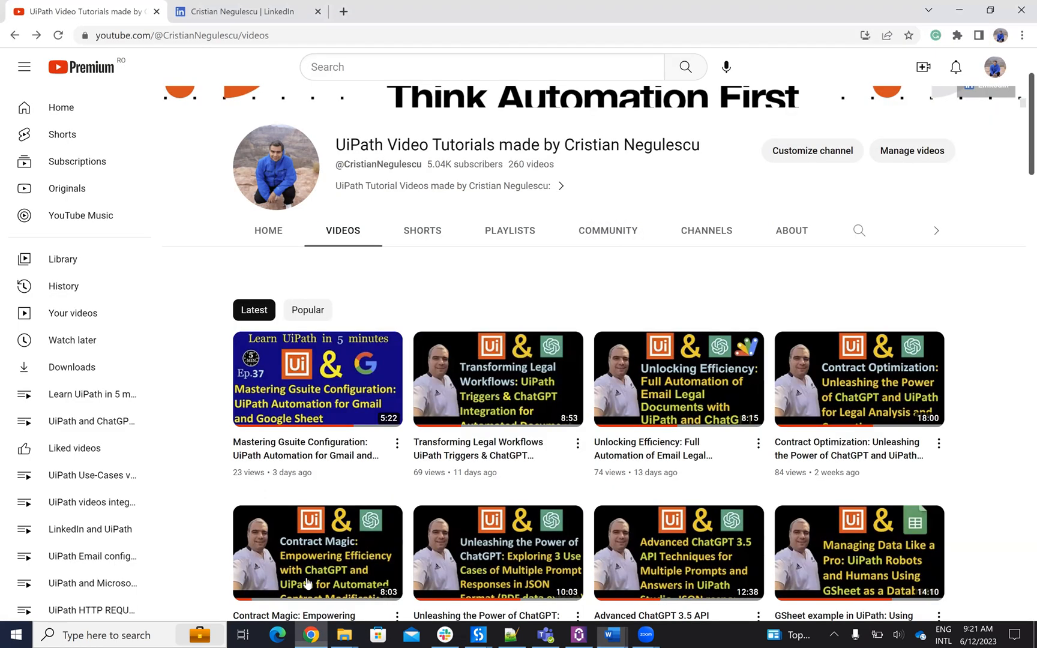
{"action": "scroll", "scroll_direction": "down", "scroll_amount": 3}
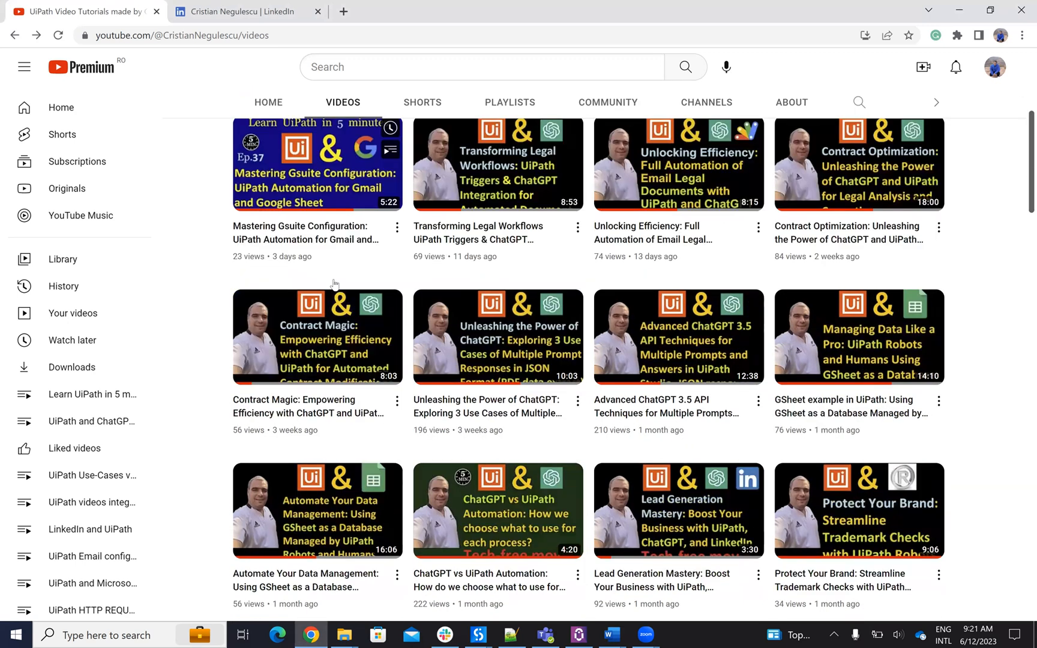
{"action": "left_click", "coordinate": [245, 10]}
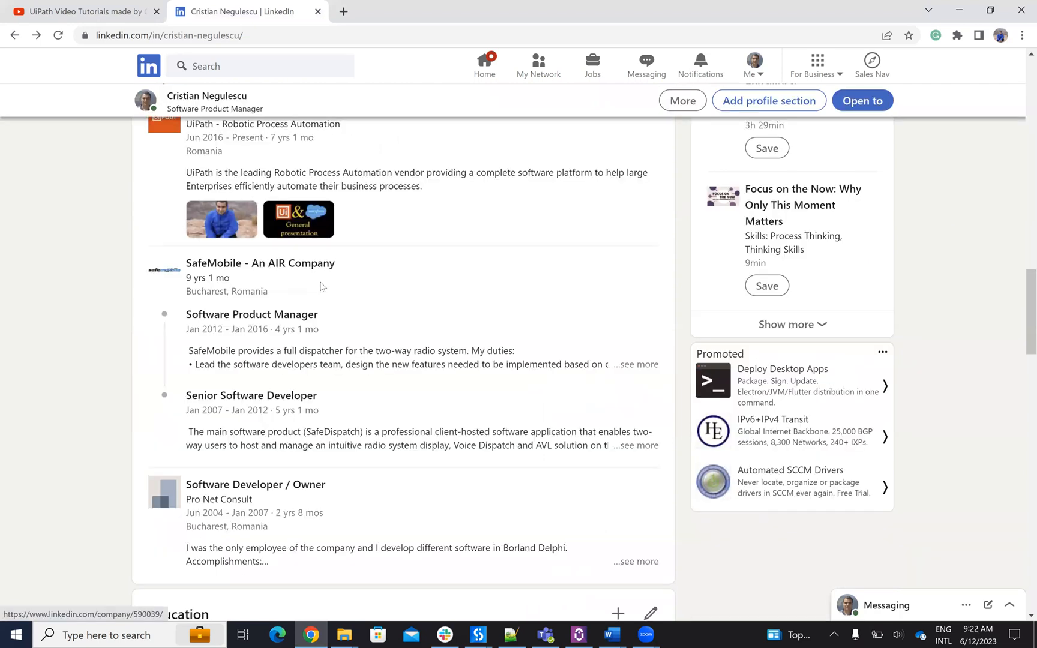
{"action": "scroll", "scroll_direction": "down", "scroll_amount": 3}
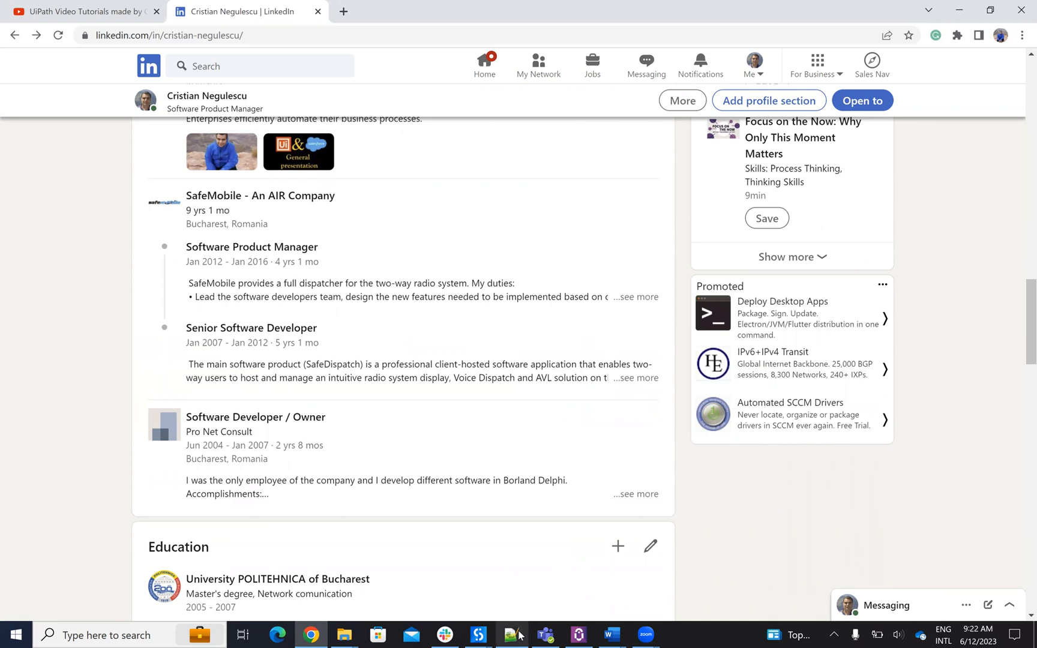
{"action": "left_click", "coordinate": [512, 635]}
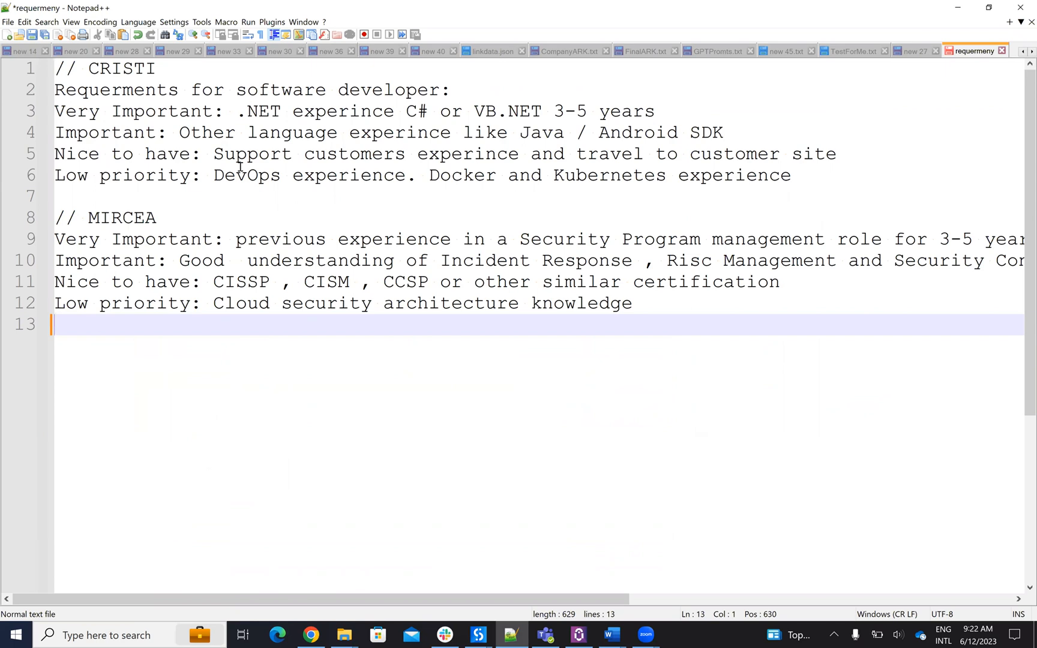
{"action": "mouse_move", "coordinate": [111, 109]}
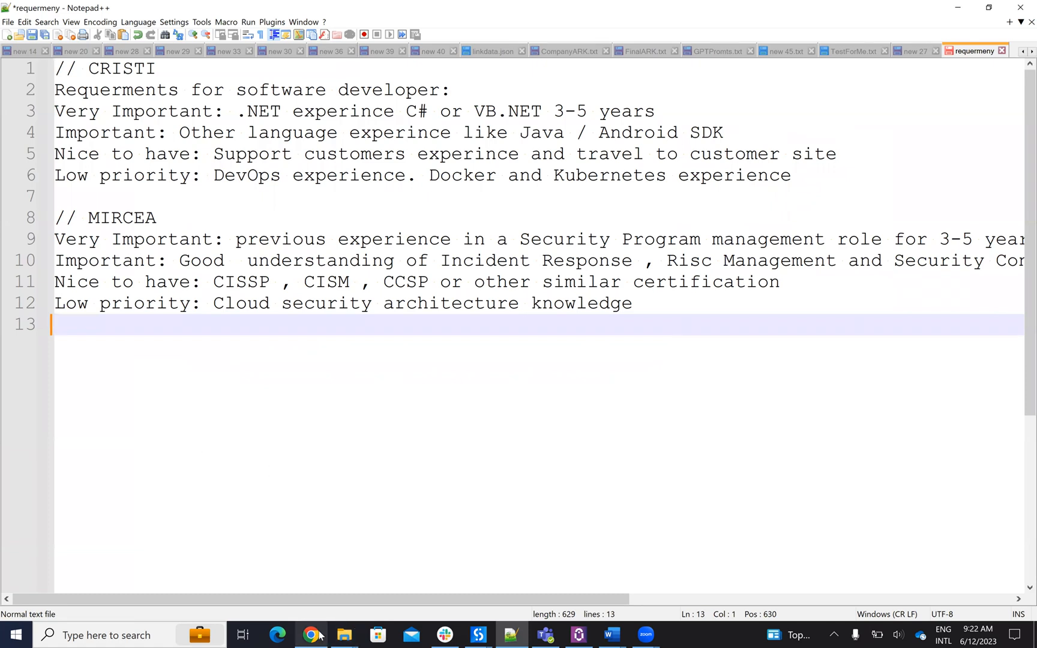
{"action": "left_click", "coordinate": [310, 635]}
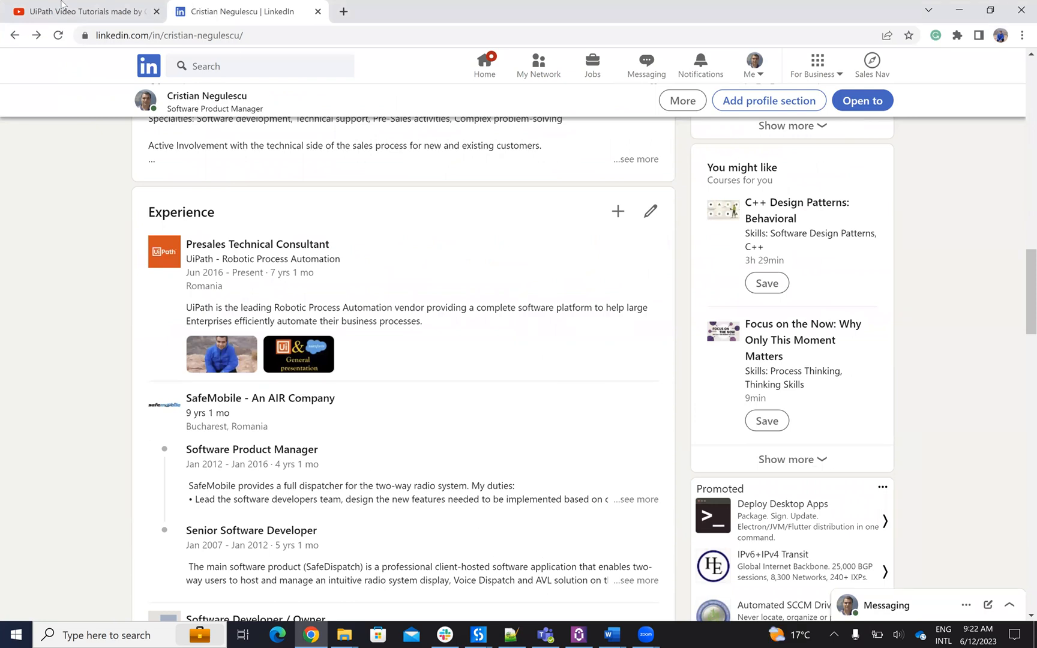
Return to the channel's Videos tab and browse down to UiPath tutorials from two to three months ago
{"action": "left_click", "coordinate": [79, 11]}
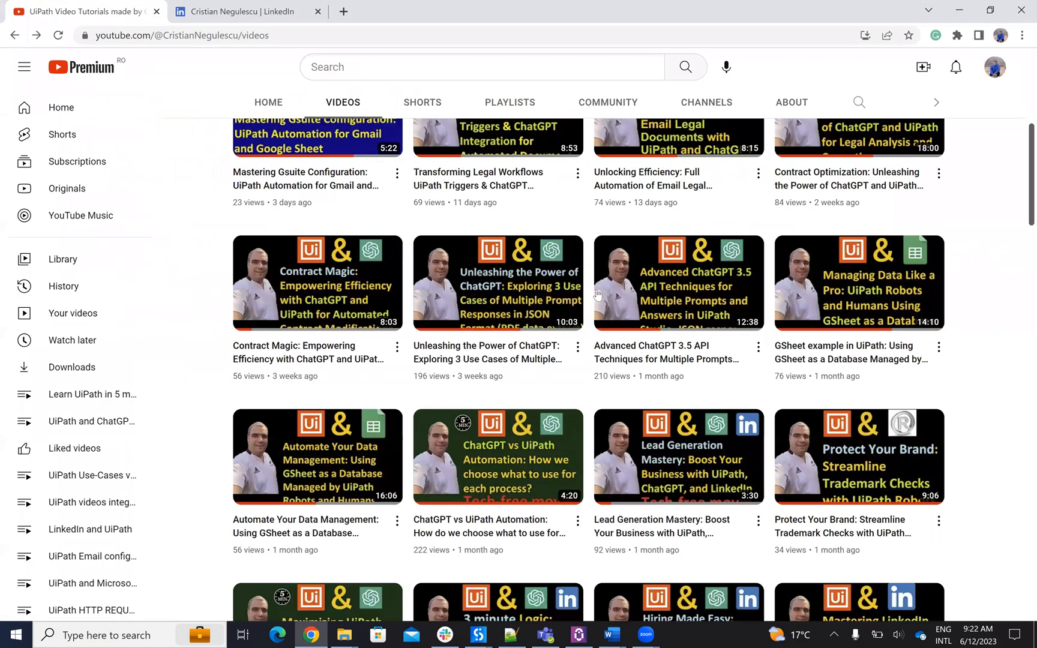
{"action": "mouse_move", "coordinate": [647, 552]}
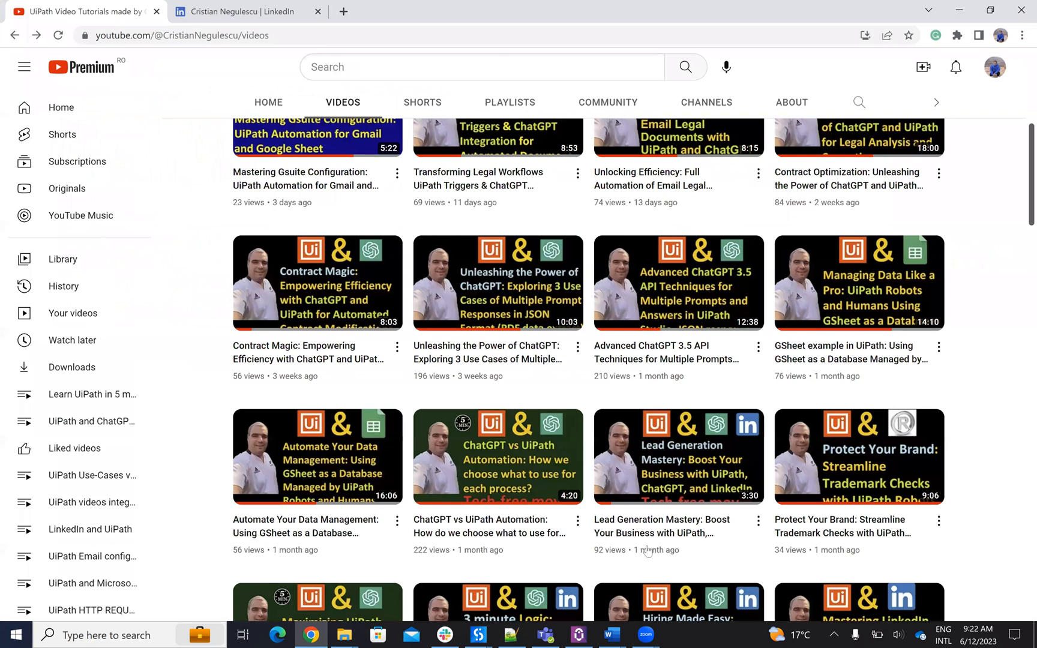
{"action": "scroll", "scroll_direction": "down", "scroll_amount": 3}
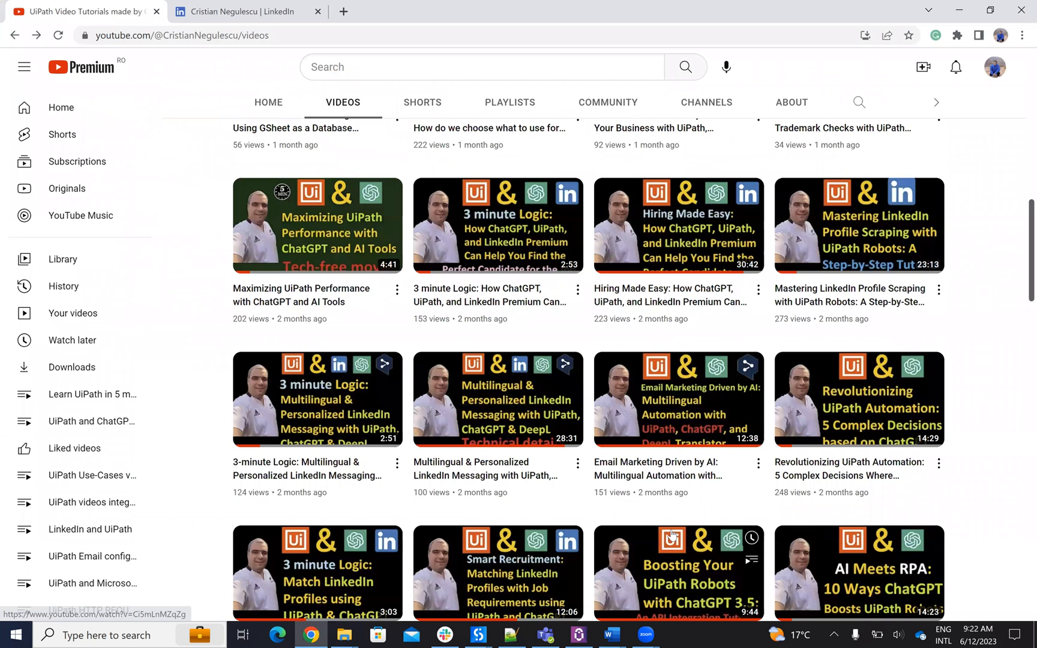
{"action": "mouse_move", "coordinate": [735, 413]}
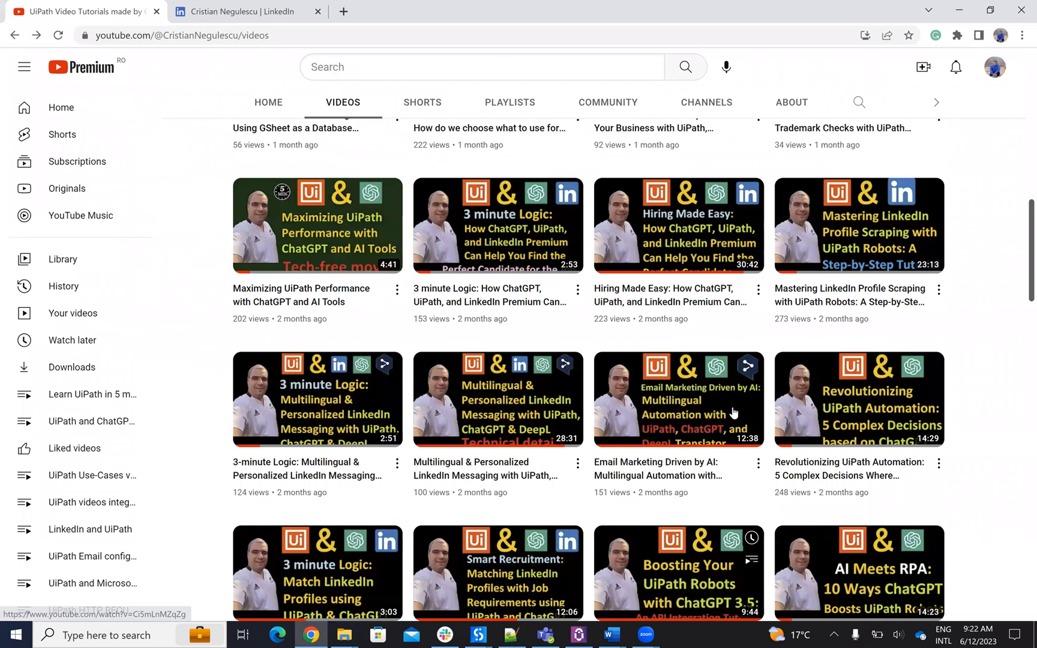
{"action": "mouse_move", "coordinate": [677, 398]}
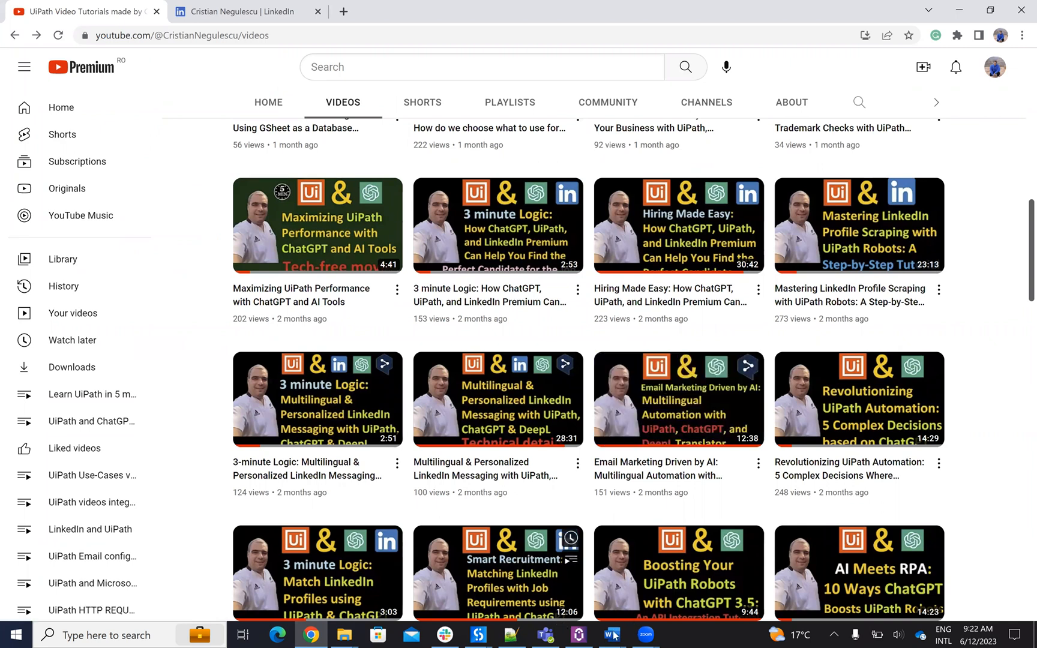
{"action": "scroll", "scroll_direction": "down", "scroll_amount": 3}
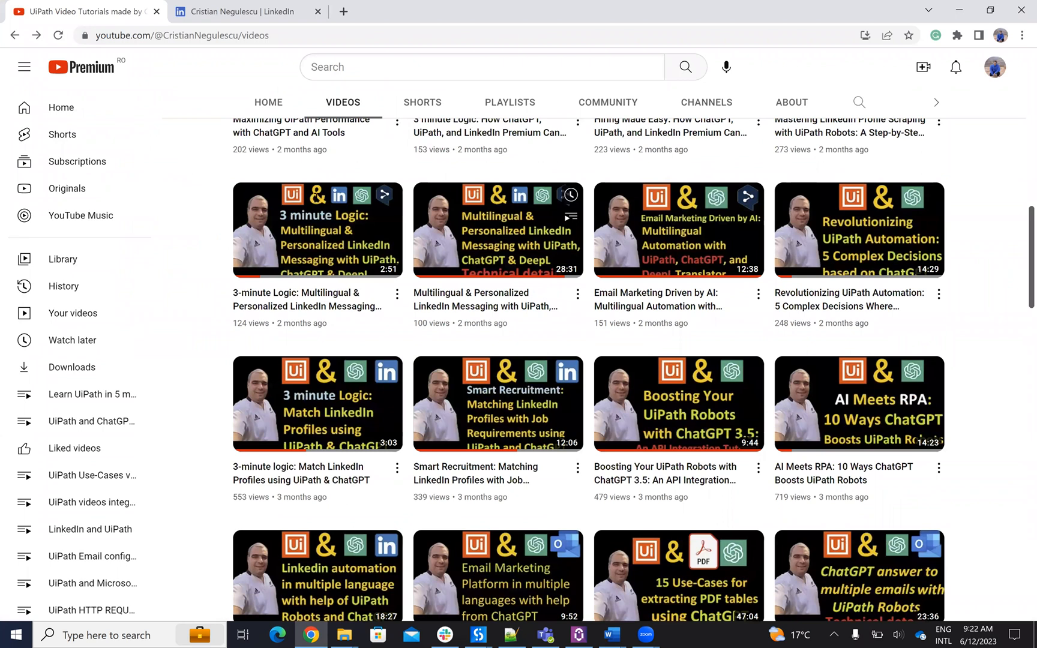
Show the Word document '5 decision type where UiPath is using ChatGPT.docx' listing nine use cases
{"action": "left_click", "coordinate": [609, 635]}
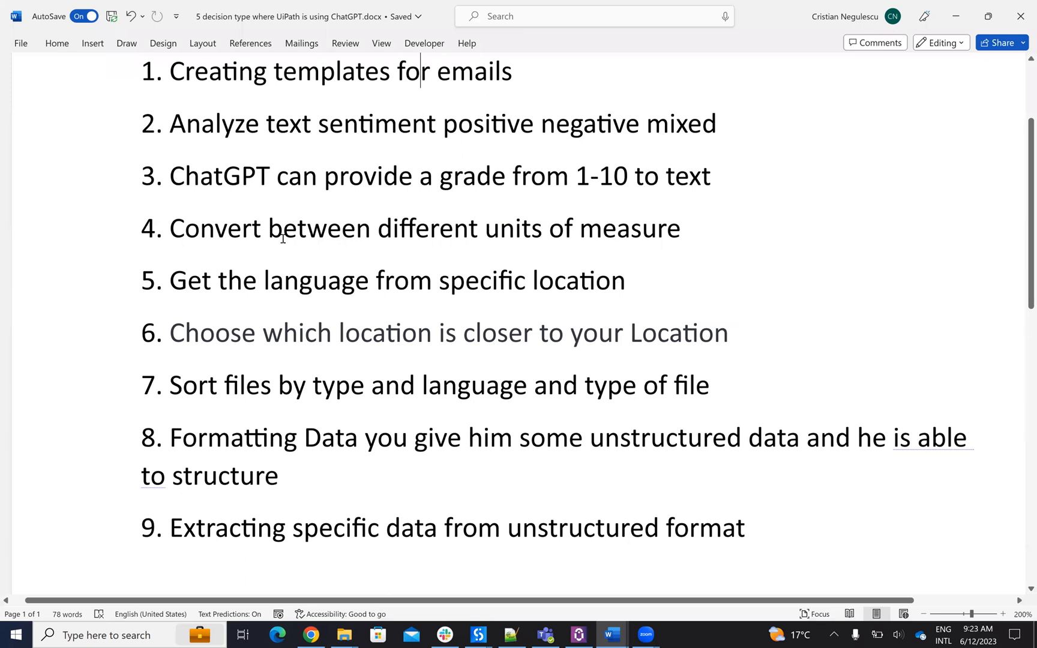
{"action": "mouse_move", "coordinate": [455, 239]}
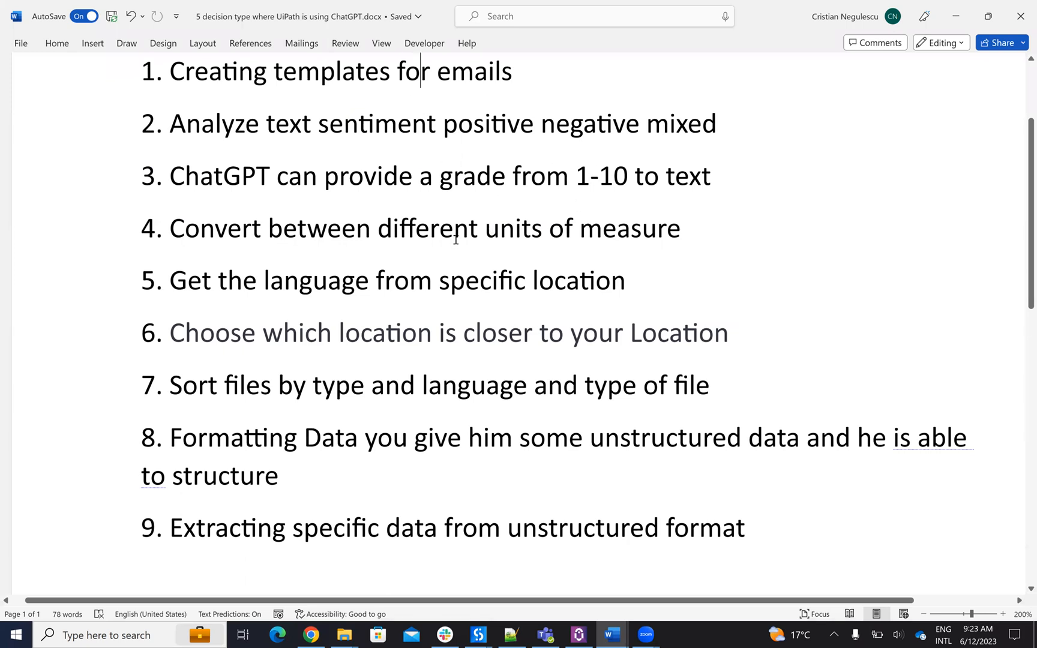
{"action": "mouse_move", "coordinate": [246, 437]}
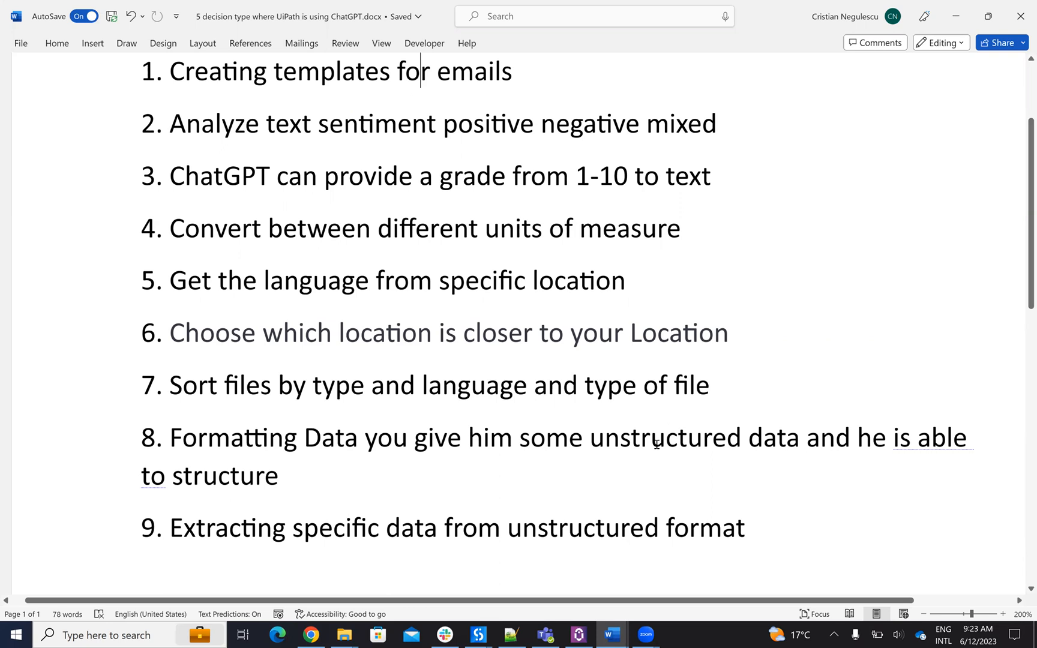
{"action": "mouse_move", "coordinate": [451, 531]}
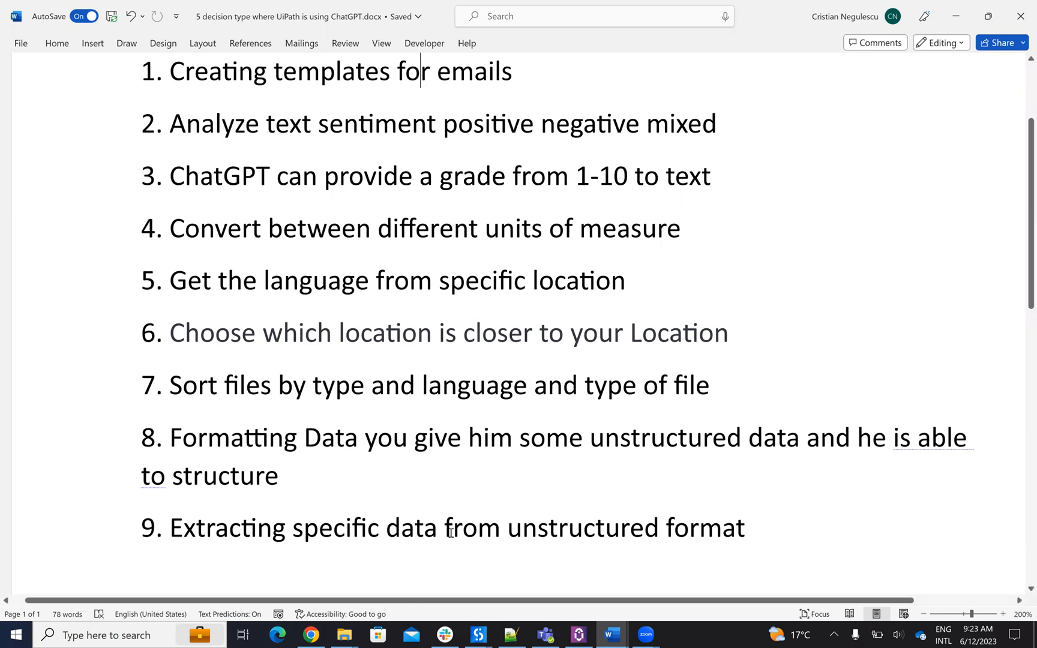
{"action": "mouse_move", "coordinate": [600, 503]}
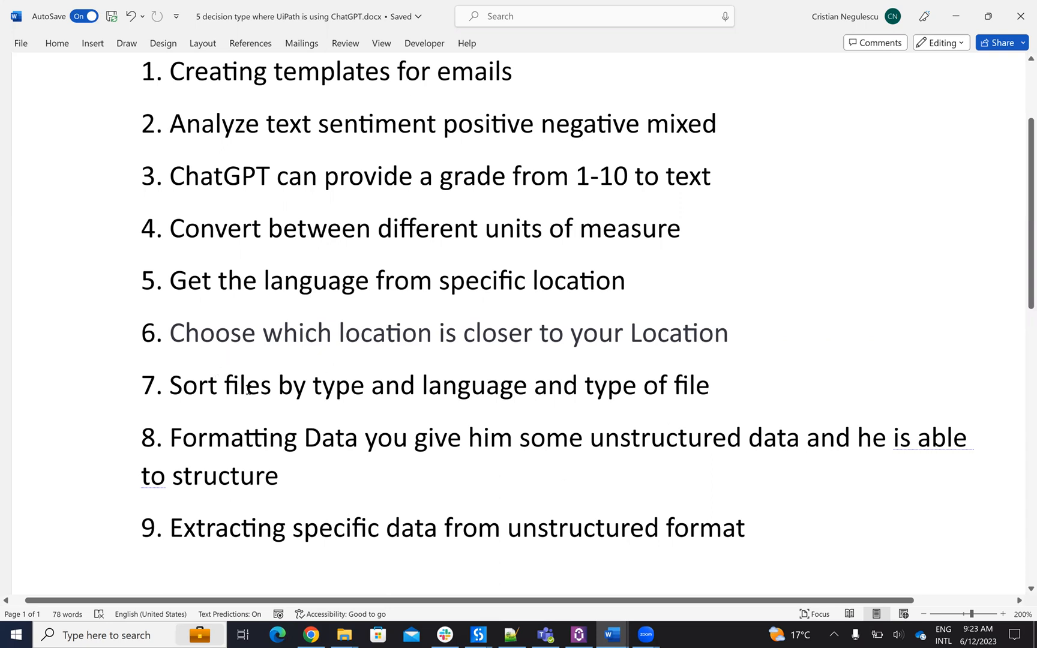
{"action": "mouse_move", "coordinate": [293, 382]}
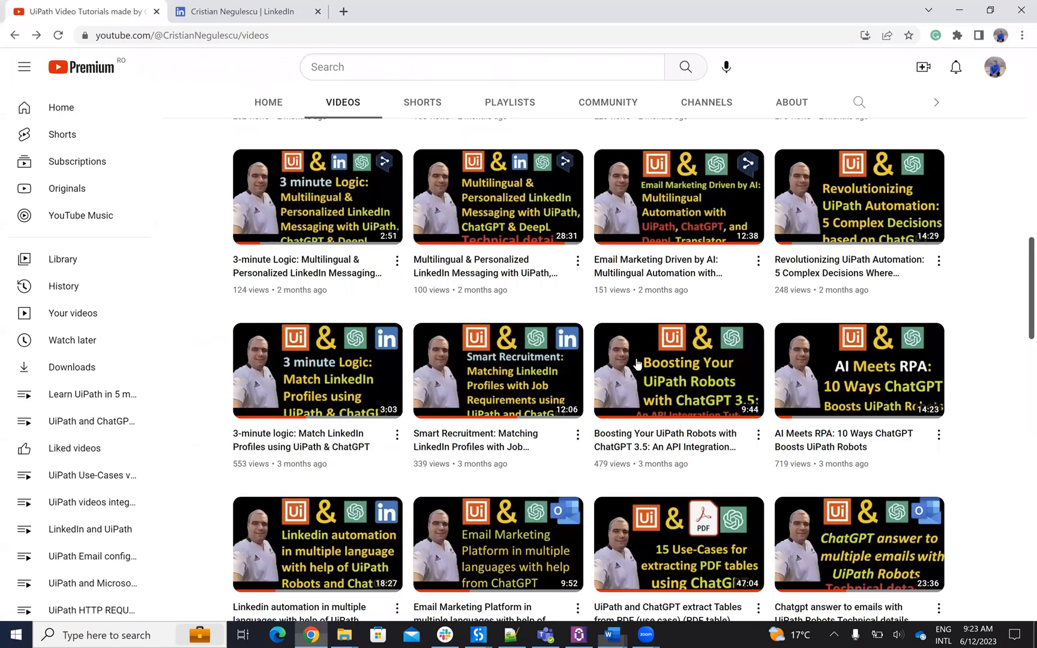
Browse the Videos tab and return to the most recent uploads from about a month ago
{"action": "scroll", "scroll_direction": "down", "scroll_amount": 3}
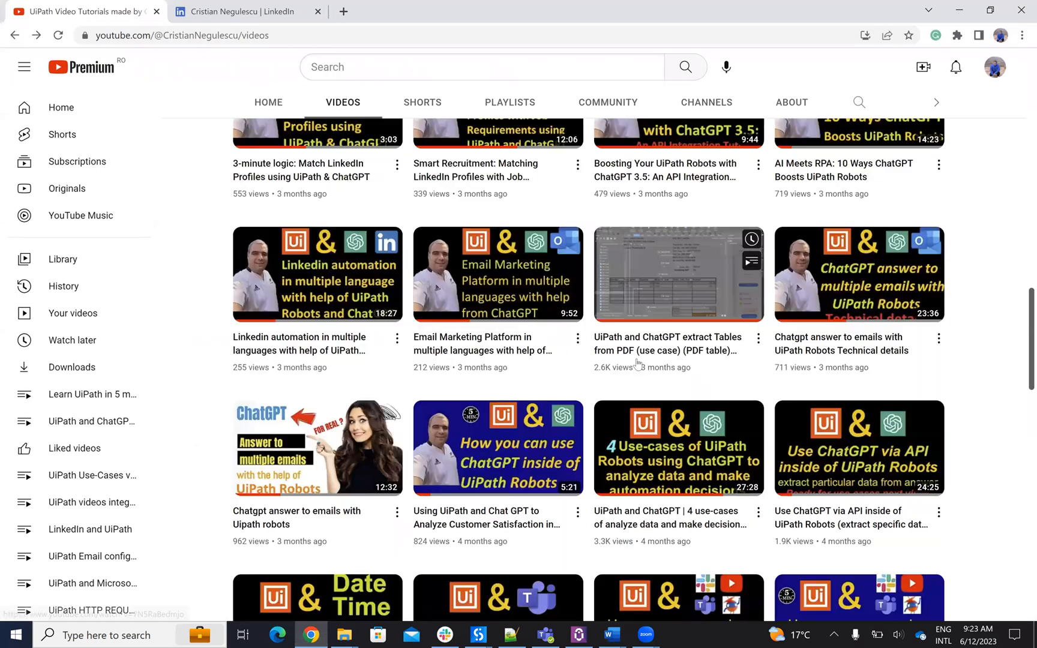
{"action": "mouse_move", "coordinate": [464, 304]}
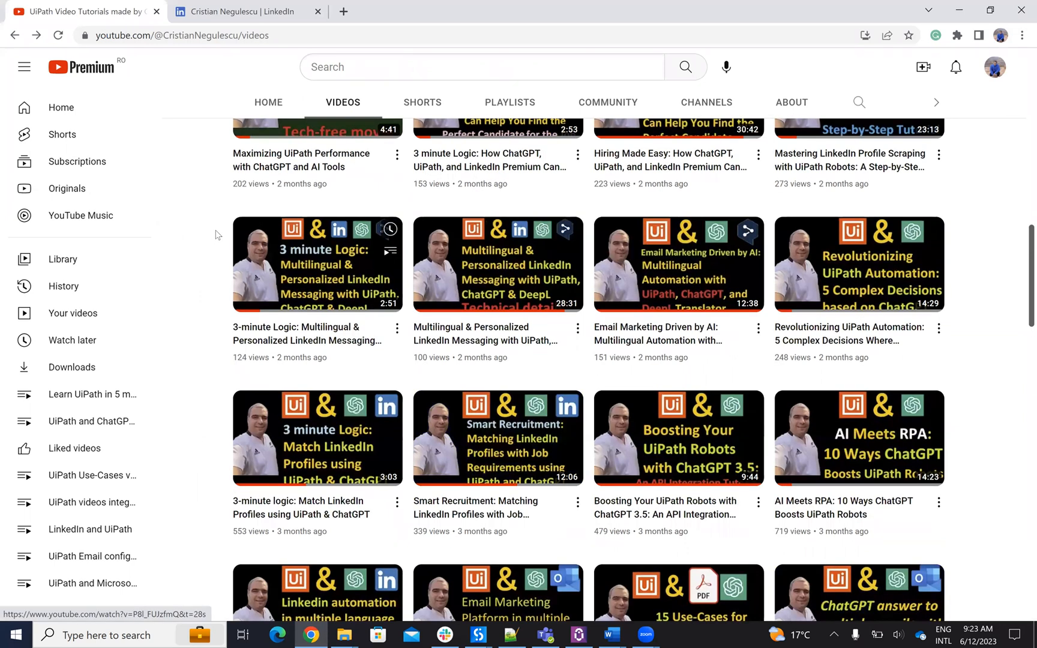
{"action": "mouse_move", "coordinate": [187, 234]}
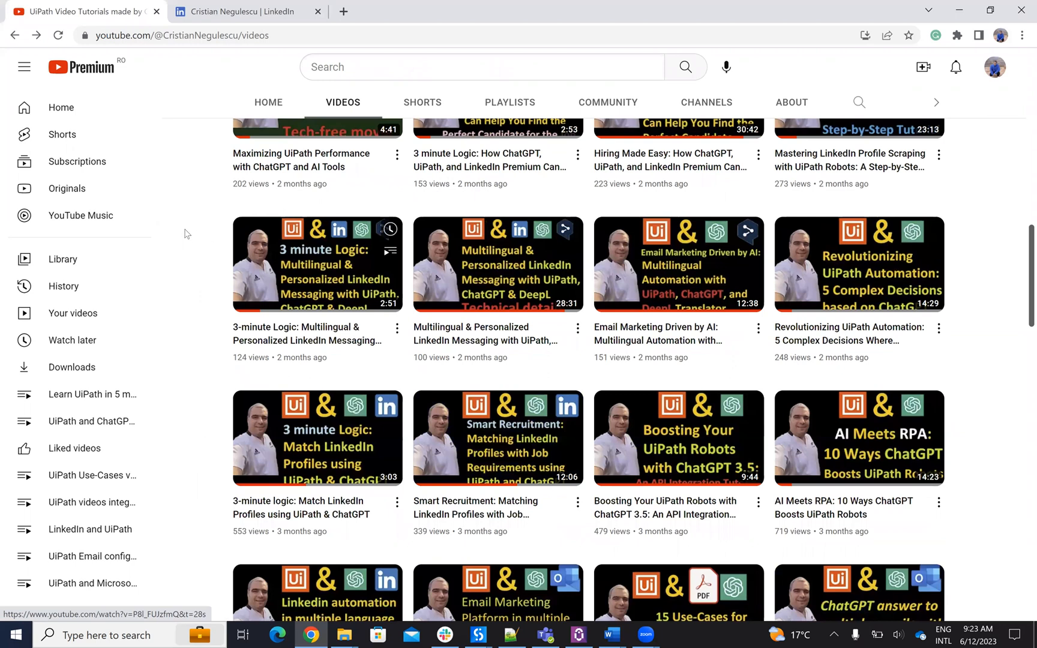
{"action": "scroll", "scroll_direction": "up", "scroll_amount": 3}
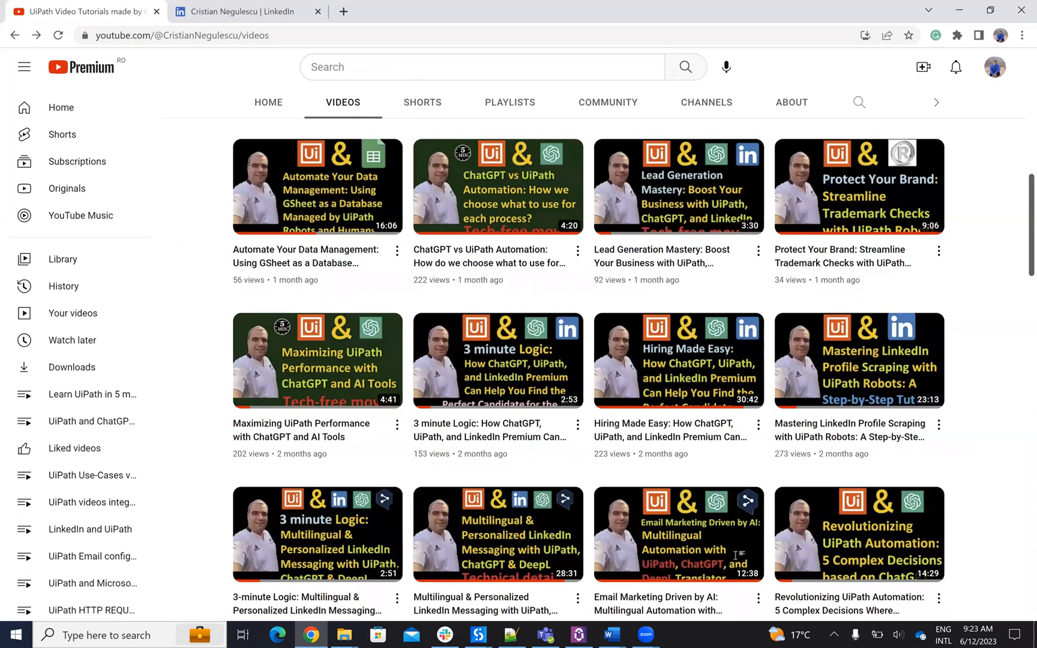
Show the Word Document3 holding the personal and work contact email addresses
{"action": "left_click", "coordinate": [610, 635]}
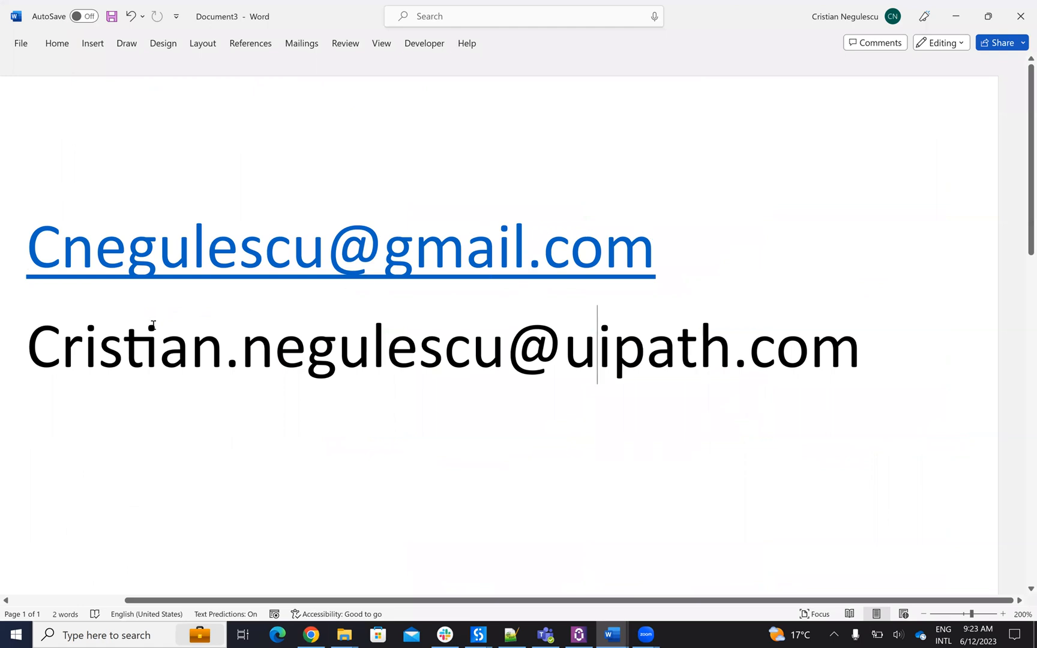
{"action": "mouse_move", "coordinate": [202, 249]}
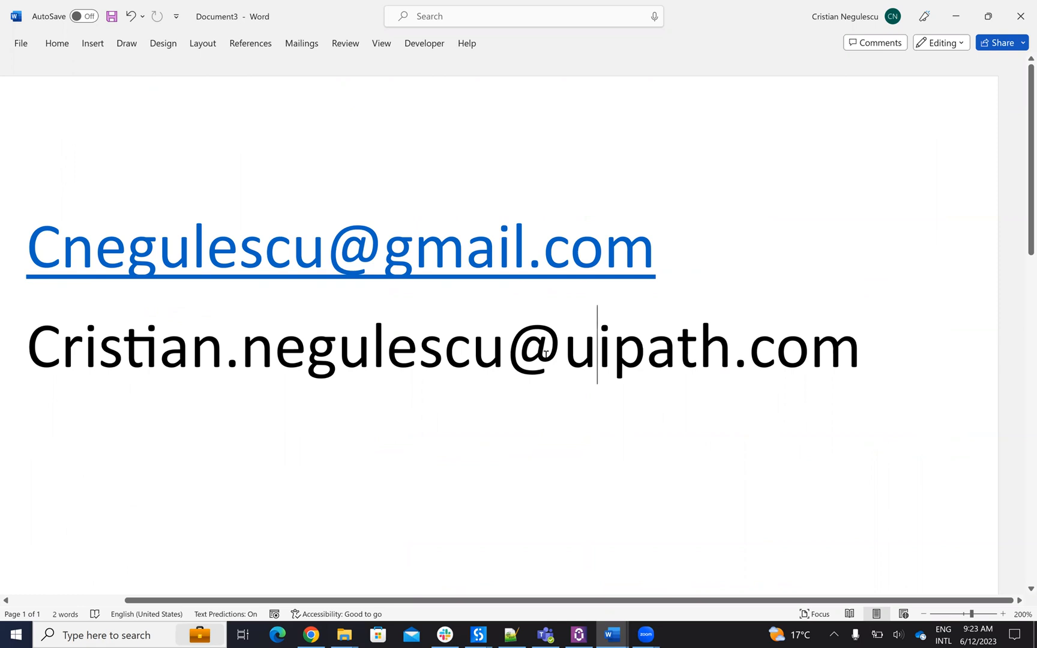
Switch back to Chrome and show the LinkedIn profile at its Experience section with the UiPath role
{"action": "left_click", "coordinate": [310, 635]}
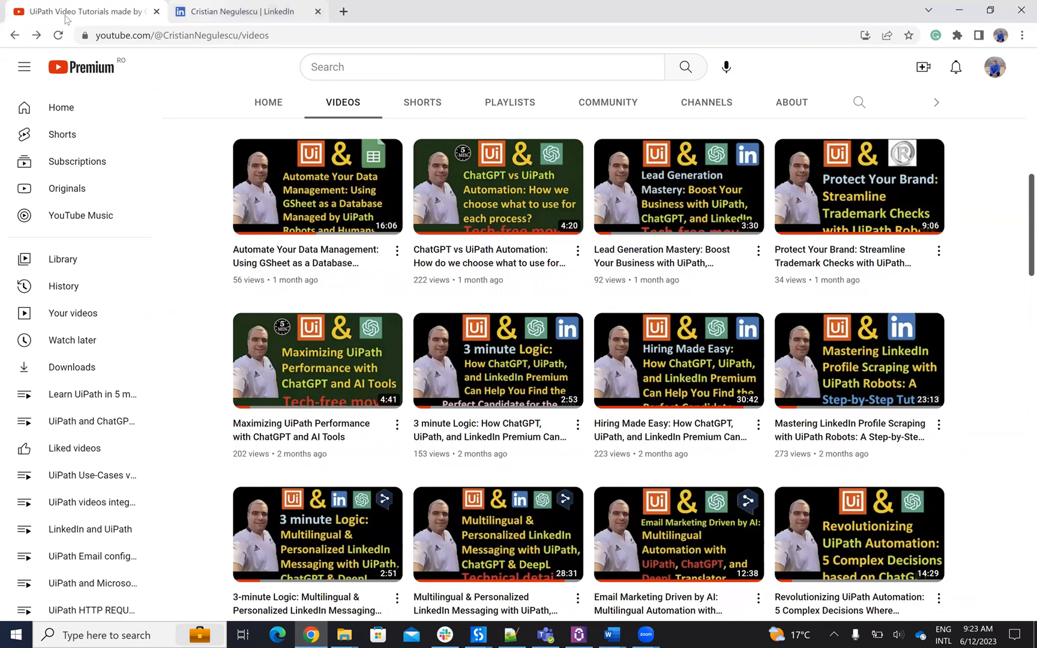
{"action": "left_click", "coordinate": [245, 10]}
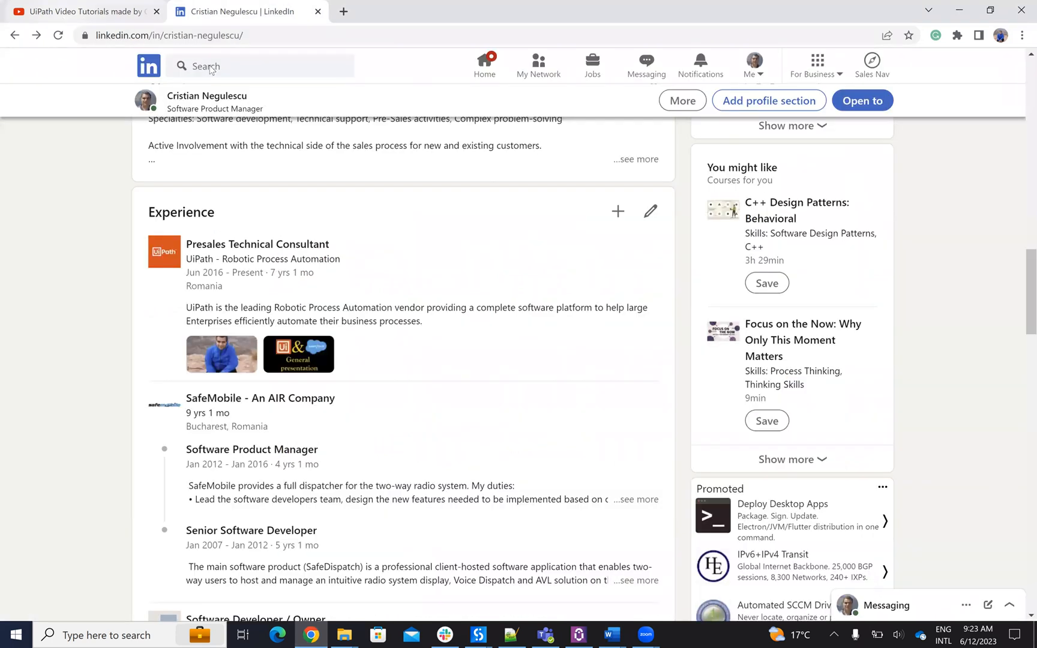